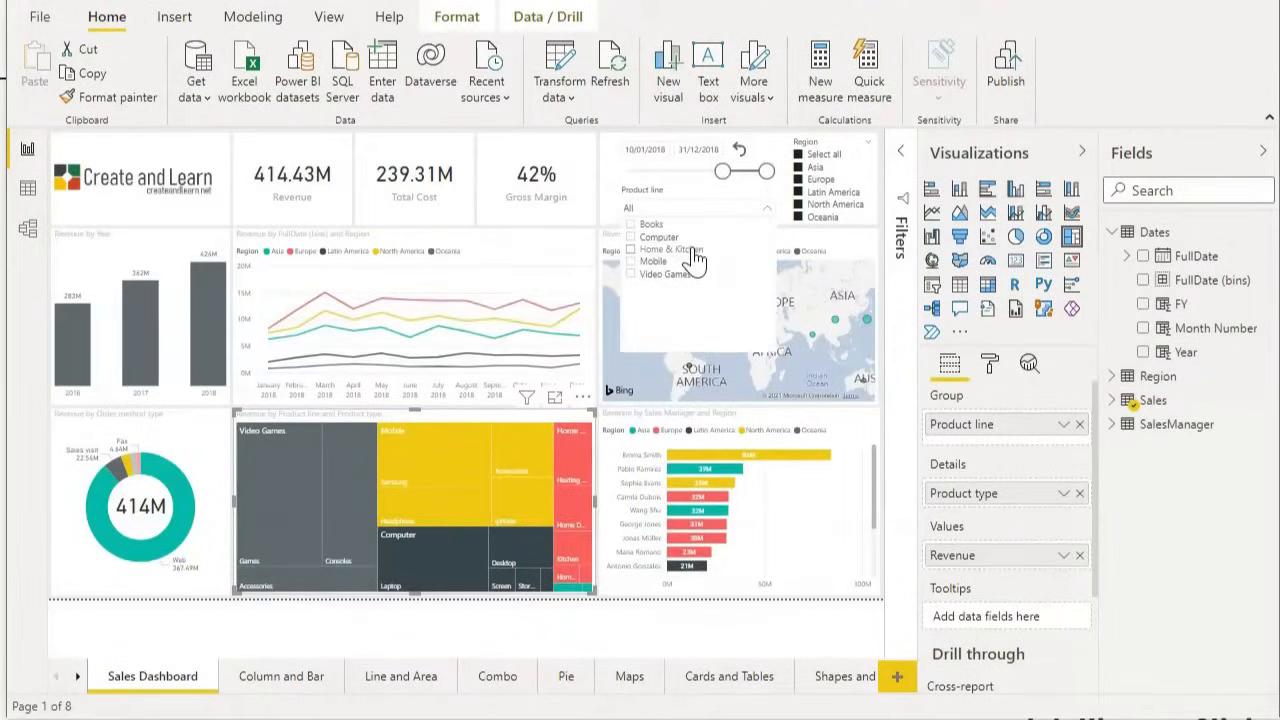
- Tick Home & Kitchen in the Product line slicer to filter the sales dashboard
{"action": "left_click", "coordinate": [668, 249]}
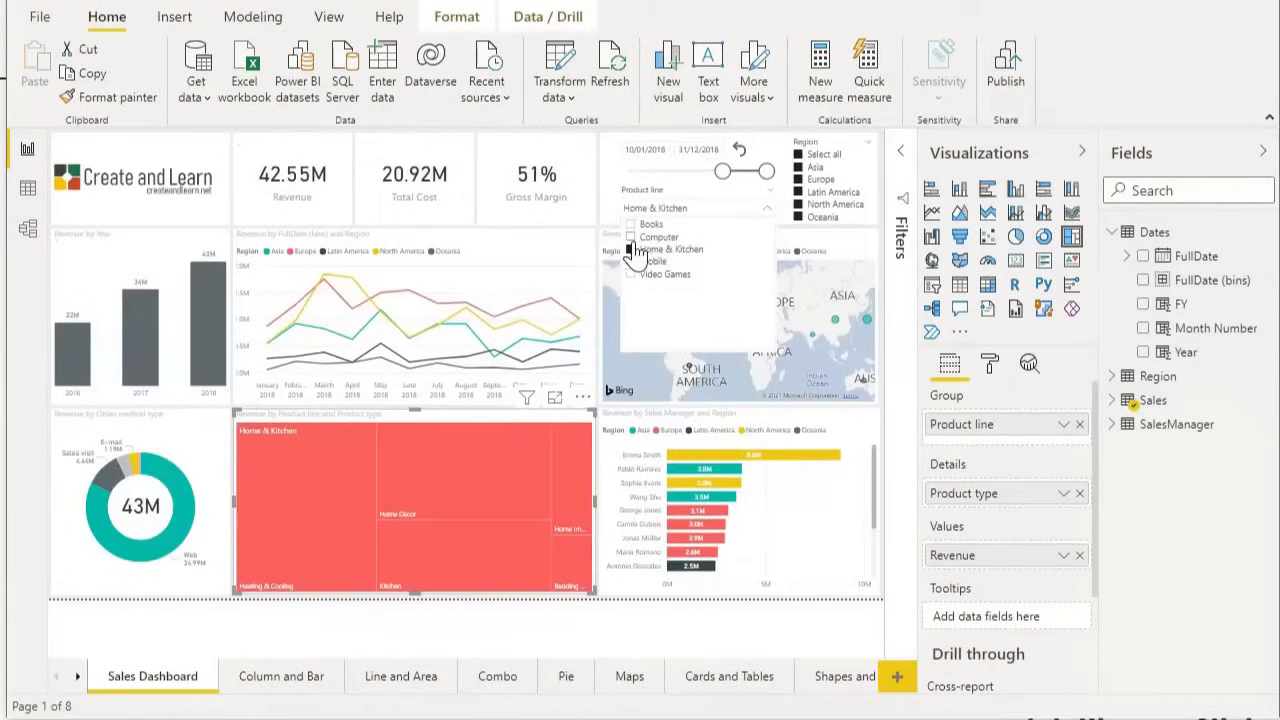
{"action": "left_click", "coordinate": [636, 237]}
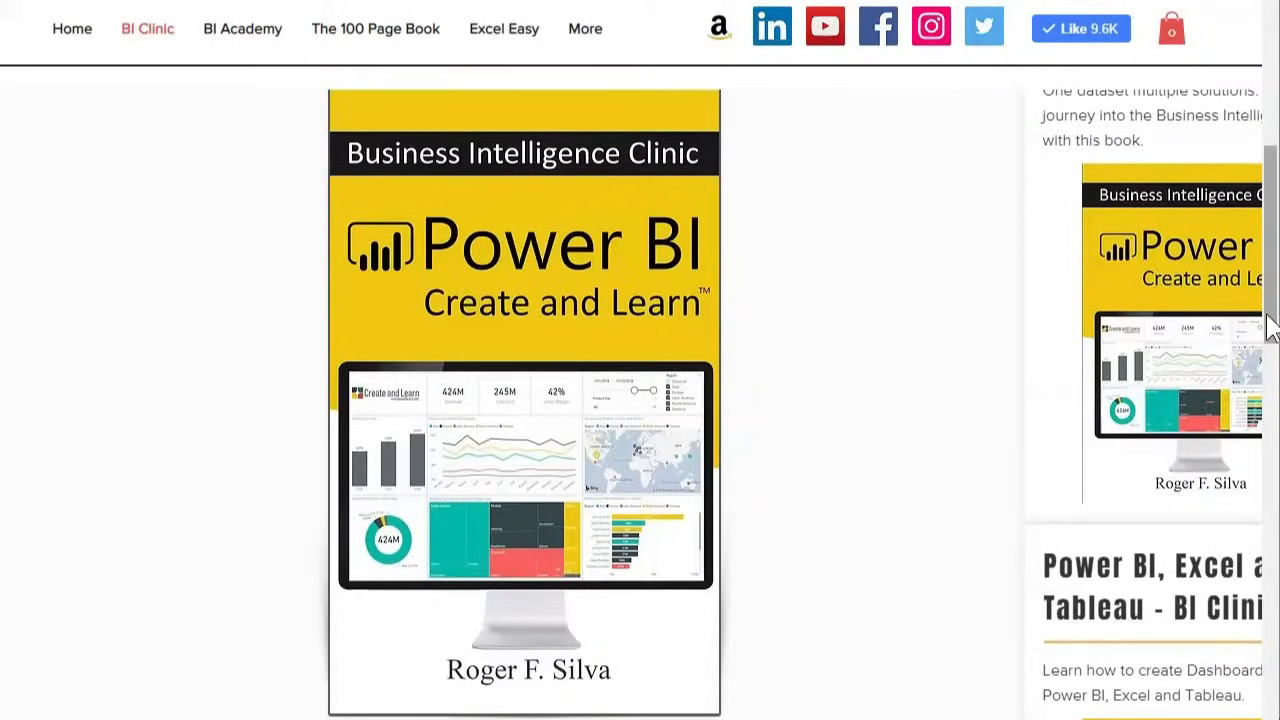
{"action": "scroll", "scroll_direction": "down", "scroll_amount": 3}
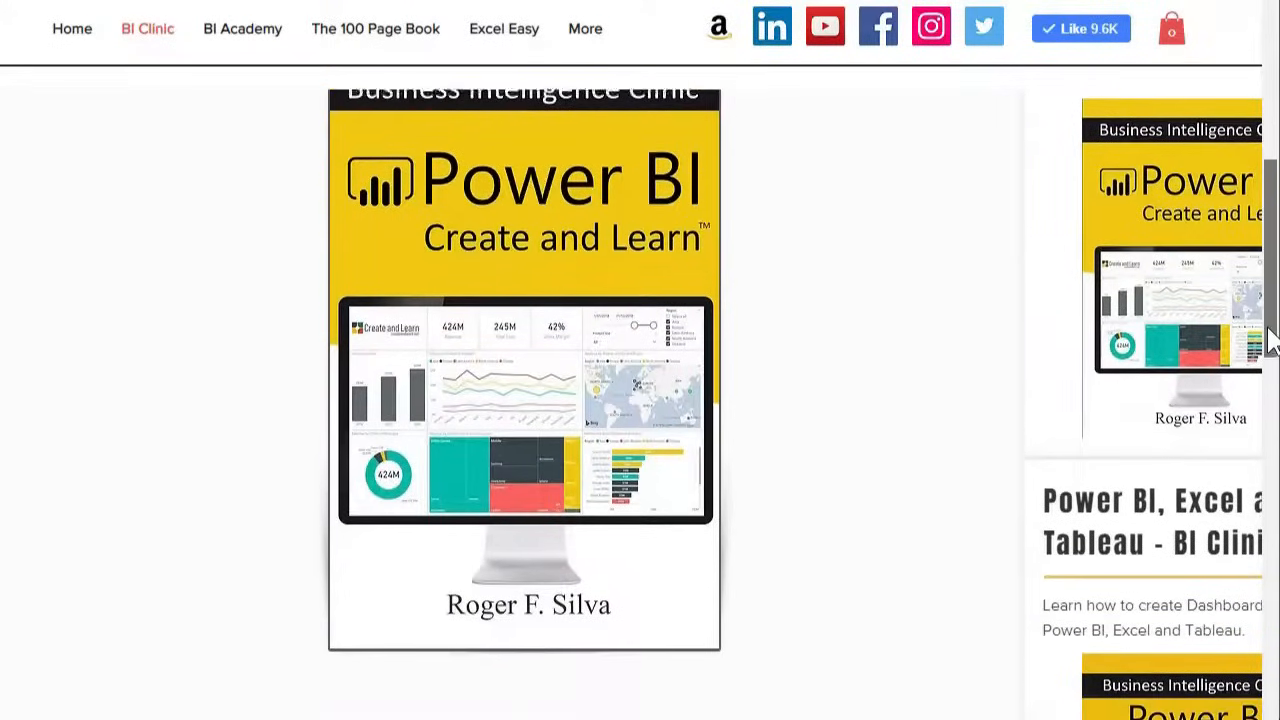
{"action": "scroll", "scroll_direction": "down", "scroll_amount": 3}
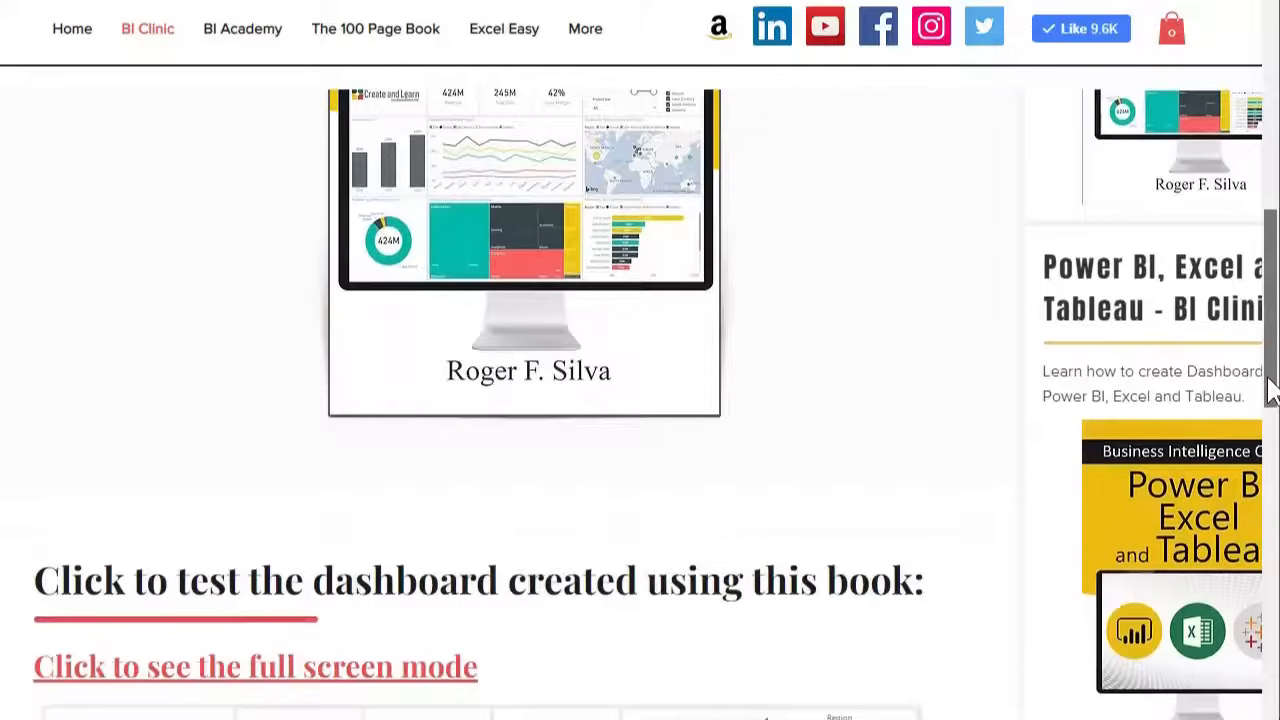
{"action": "scroll", "scroll_direction": "down", "scroll_amount": 3}
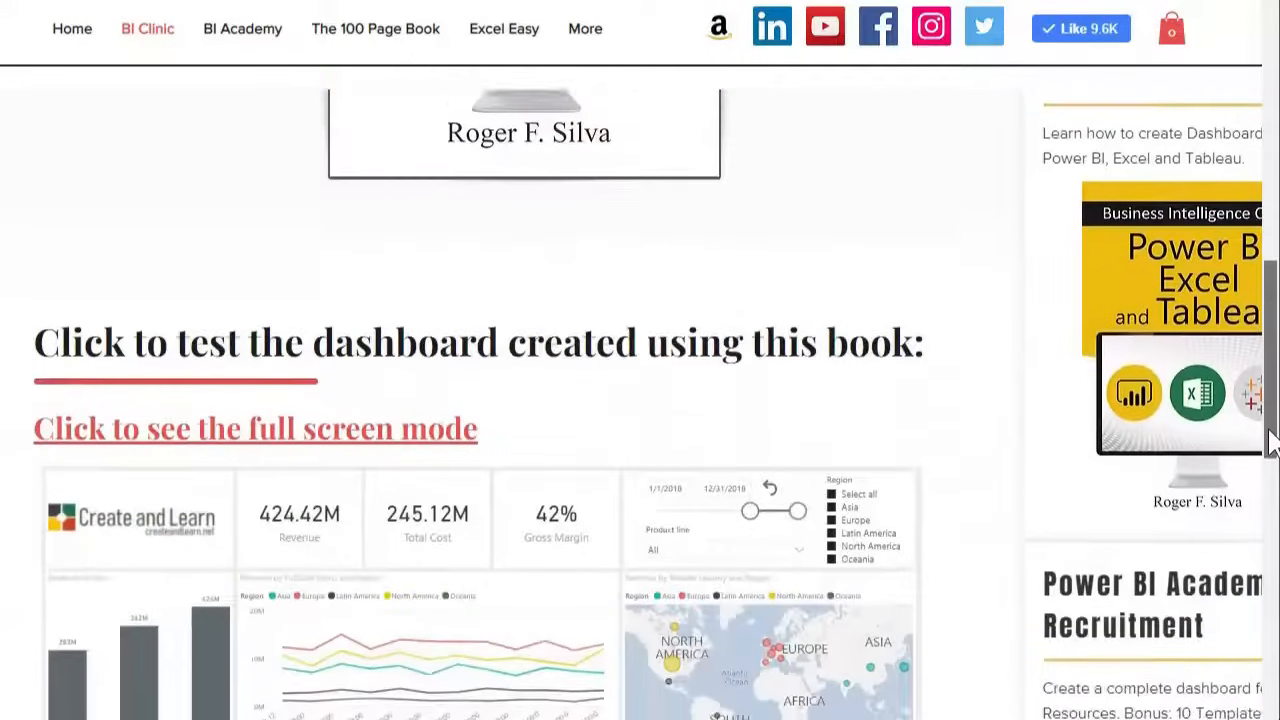
{"action": "scroll", "scroll_direction": "down", "scroll_amount": 3}
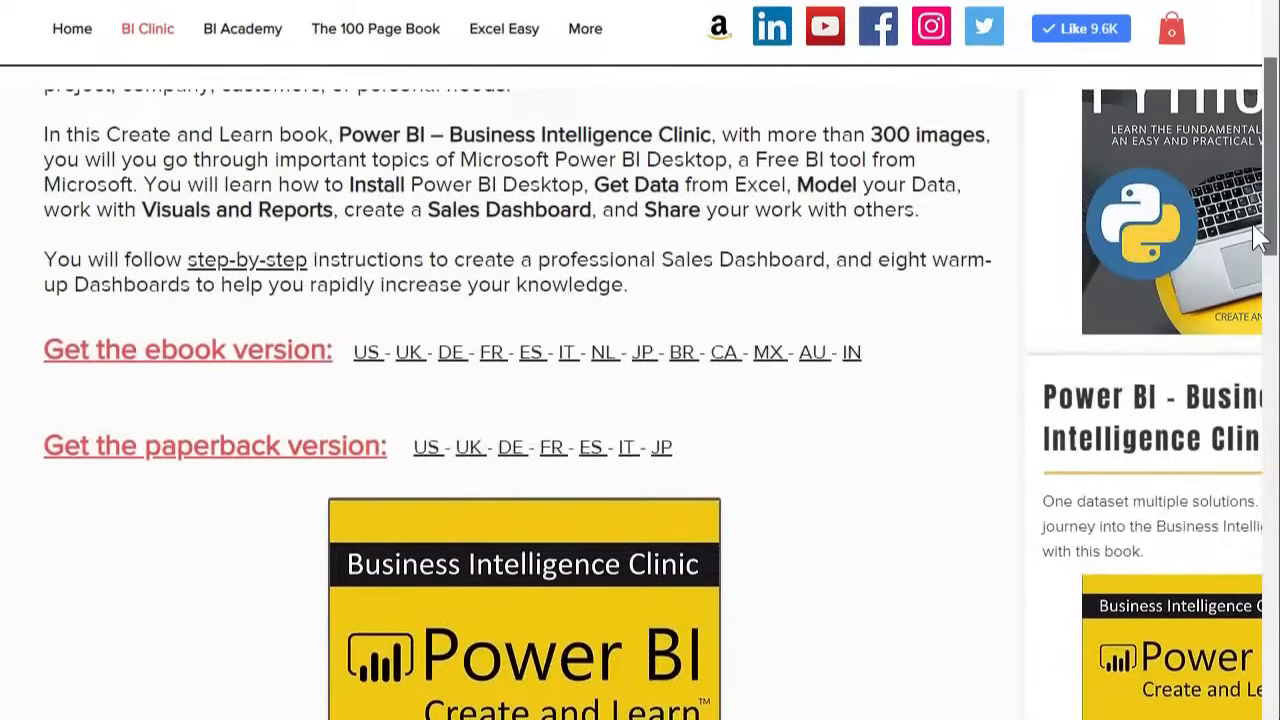
{"action": "scroll", "scroll_direction": "up", "scroll_amount": 3}
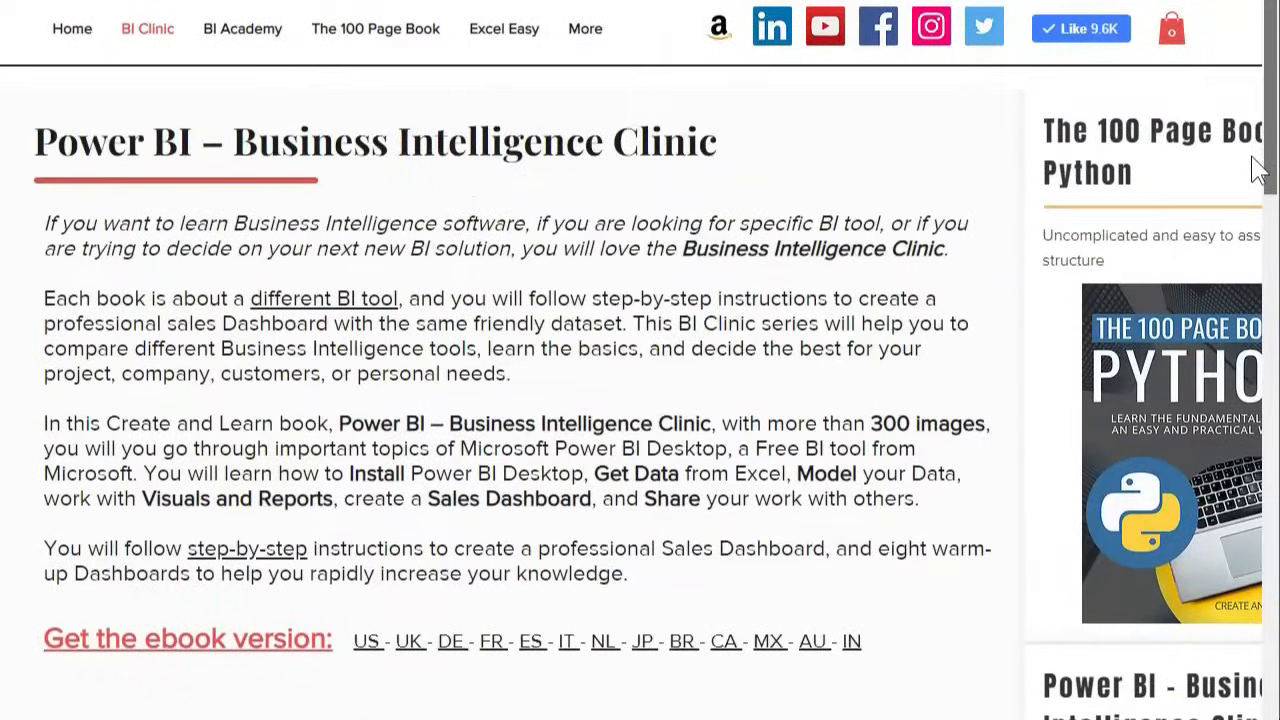
- Go to BI Academy and open the Healthcare book's Patient Overview Dashboard
{"action": "left_click", "coordinate": [242, 28]}
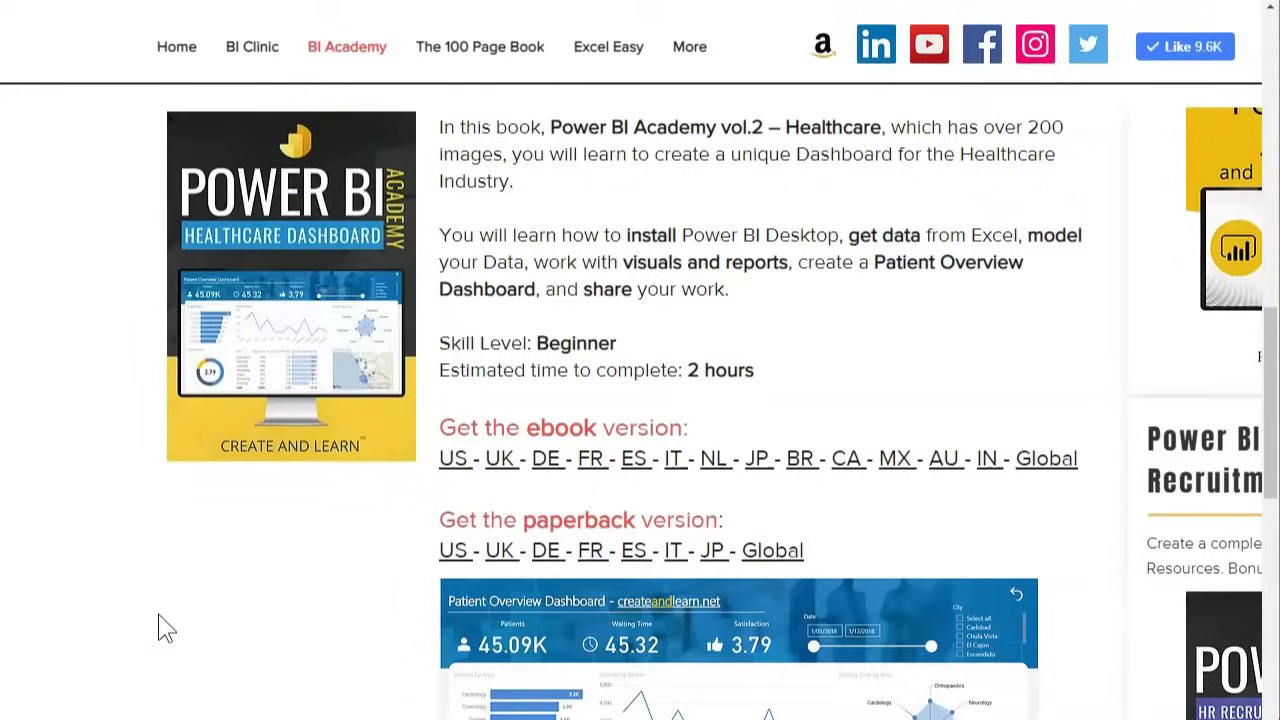
{"action": "mouse_move", "coordinate": [372, 200]}
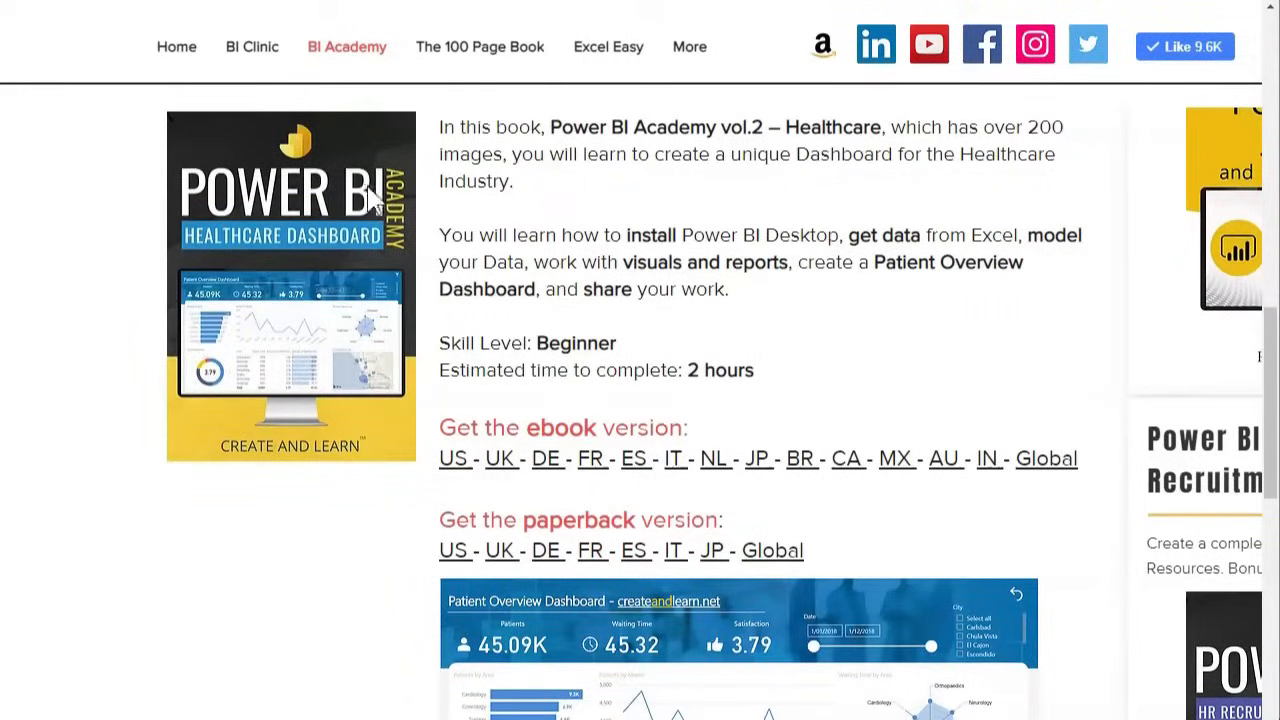
{"action": "scroll", "scroll_direction": "down", "scroll_amount": 3}
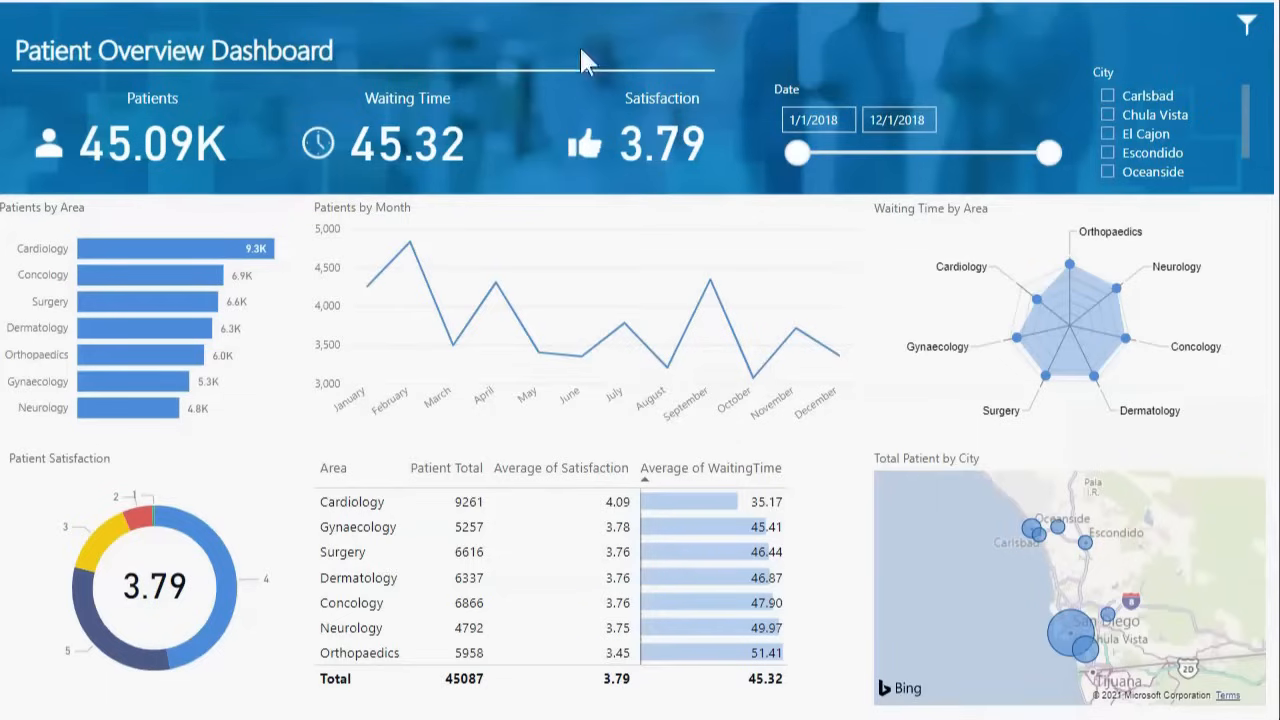
{"action": "left_click_drag", "start_coordinate": [795, 153], "coordinate": [915, 153]}
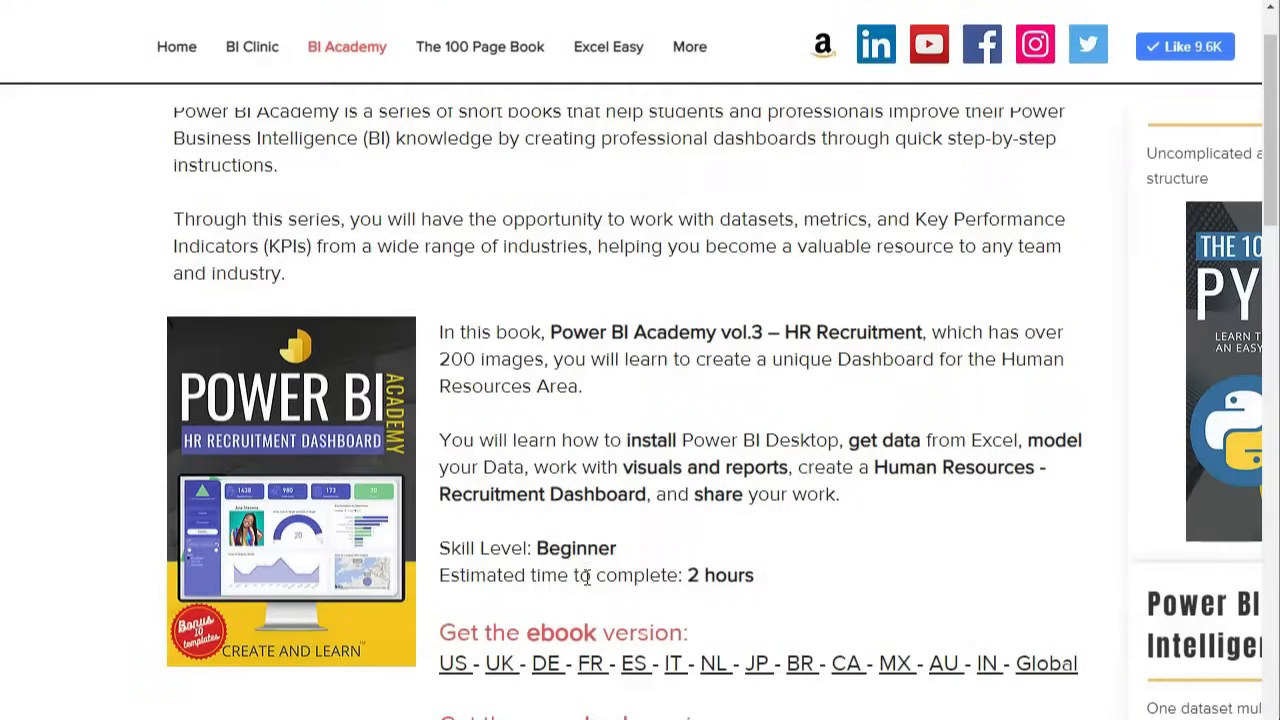
- Scroll down to the HR Recruitment book section
{"action": "scroll", "scroll_direction": "down", "scroll_amount": 3}
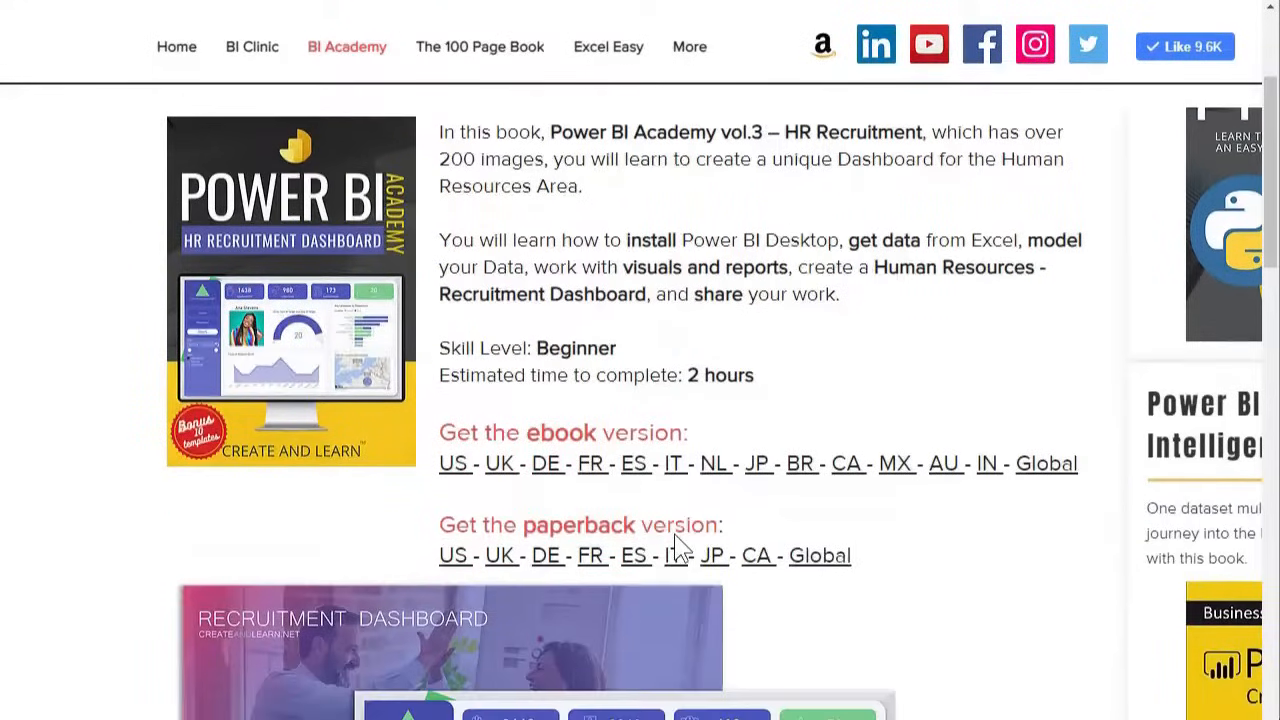
{"action": "mouse_move", "coordinate": [290, 278]}
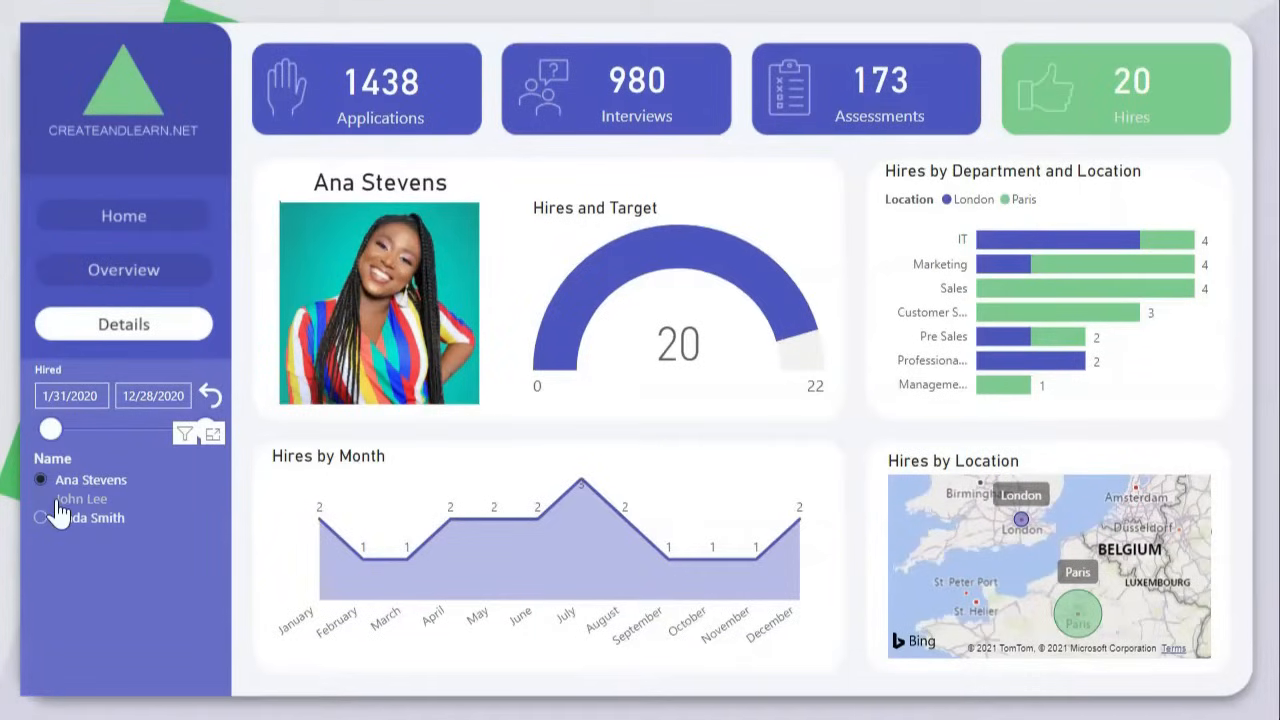
- Select John Lee, then Linda Smith in the Name slicer, then click Overview
{"action": "left_click", "coordinate": [40, 498]}
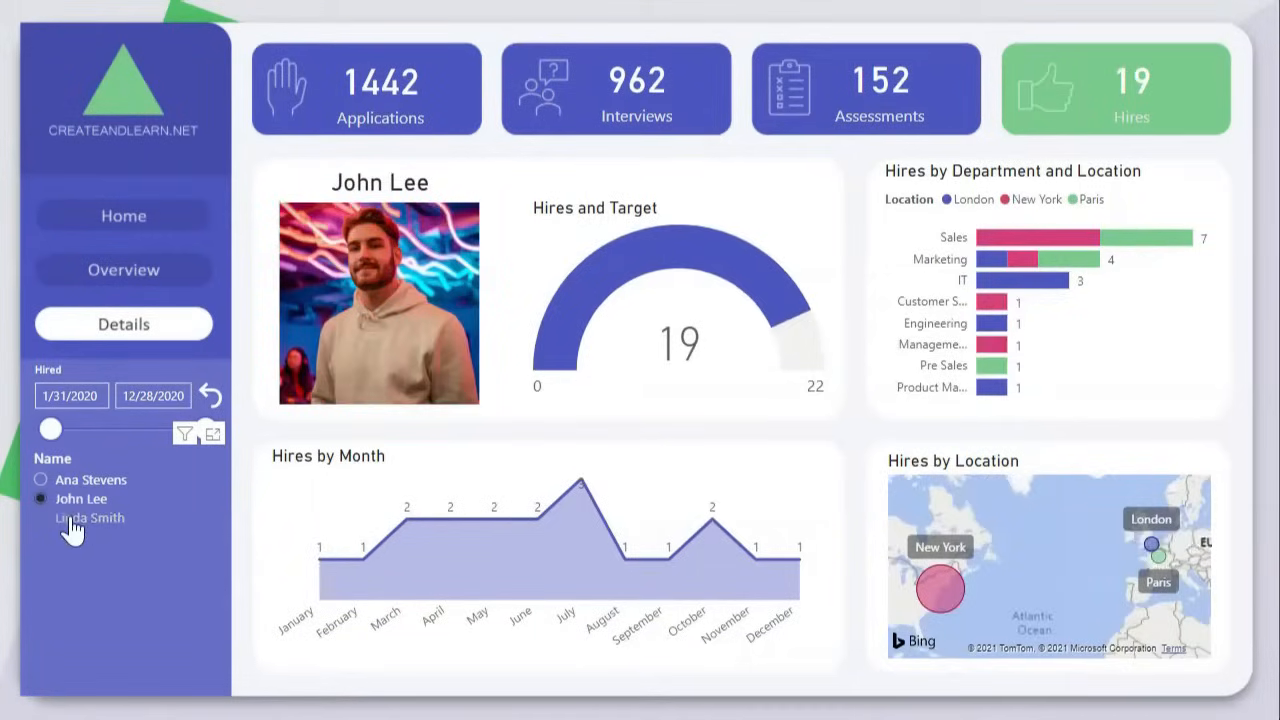
{"action": "left_click", "coordinate": [40, 517]}
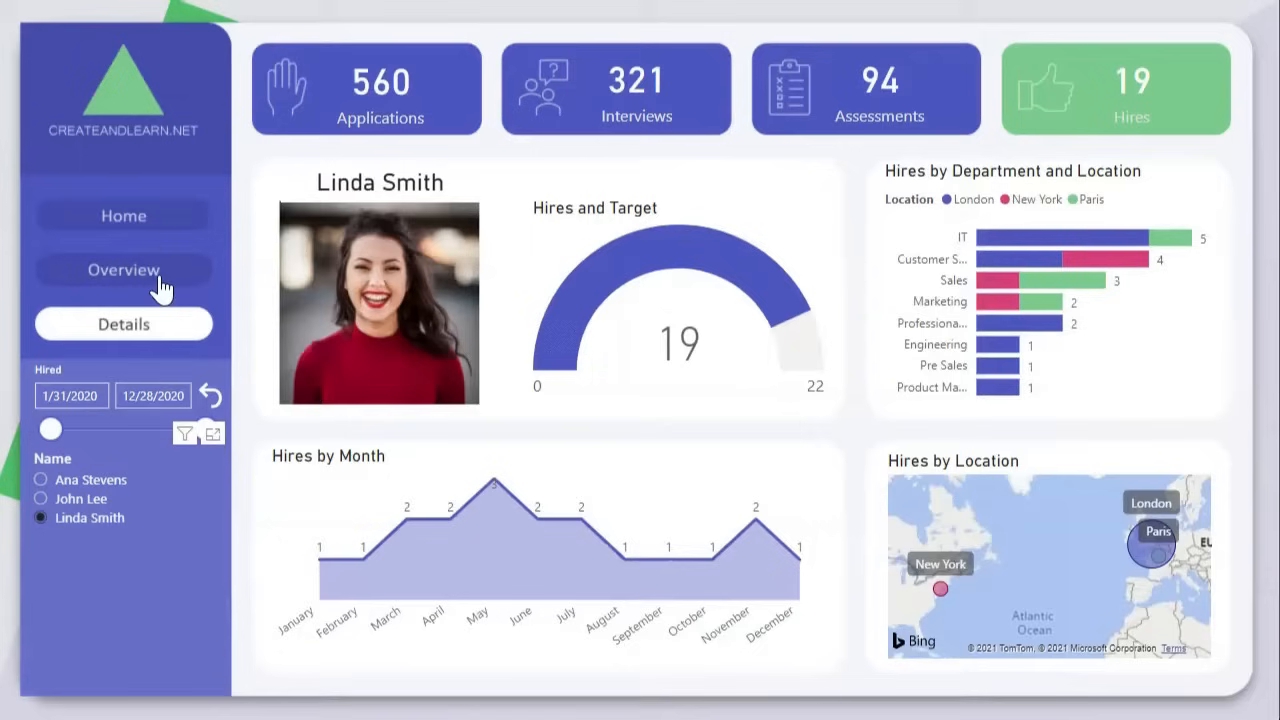
{"action": "left_click", "coordinate": [123, 269]}
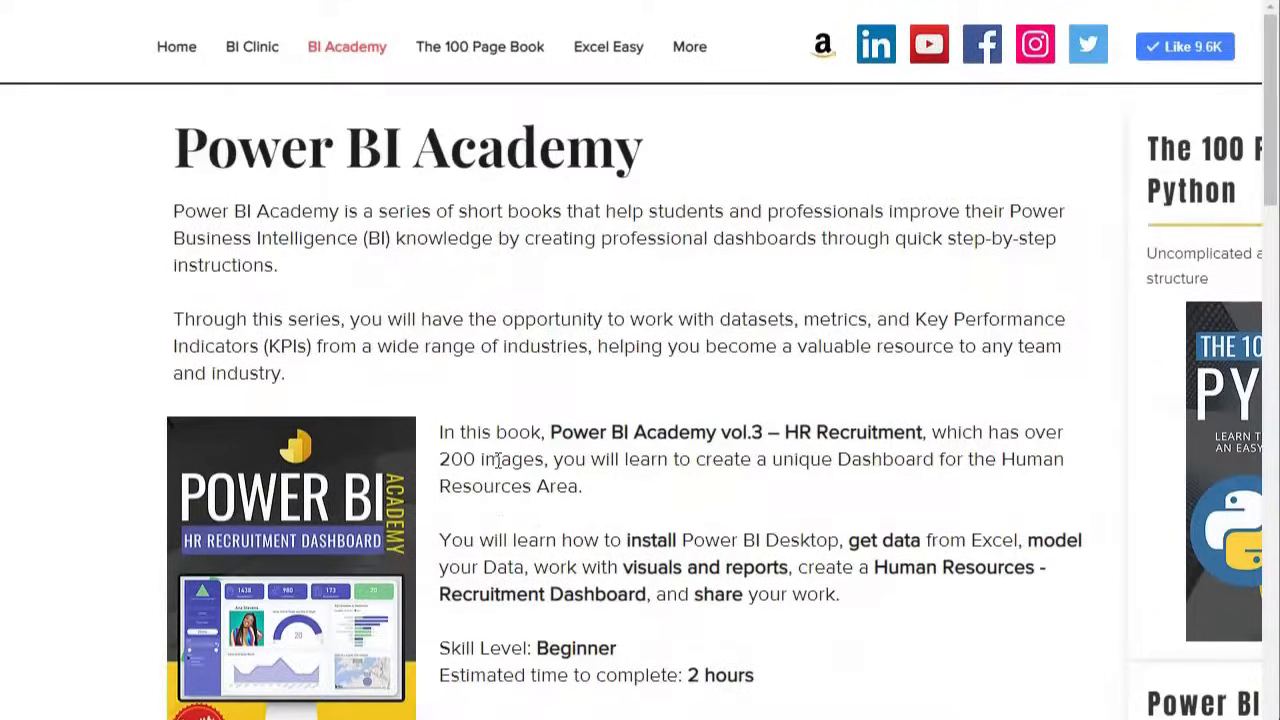
- Open the BI Clinic page and scroll to its embedded sales dashboard
{"action": "scroll", "scroll_direction": "down", "scroll_amount": 3}
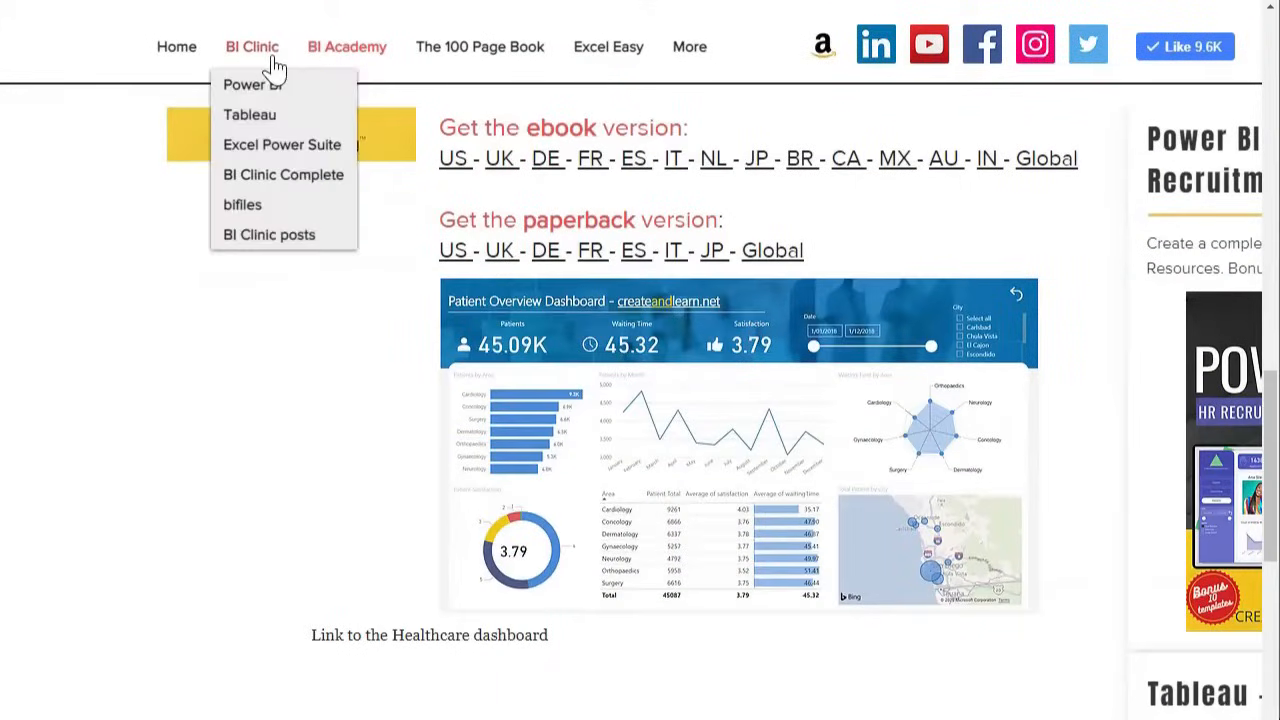
{"action": "left_click", "coordinate": [248, 84]}
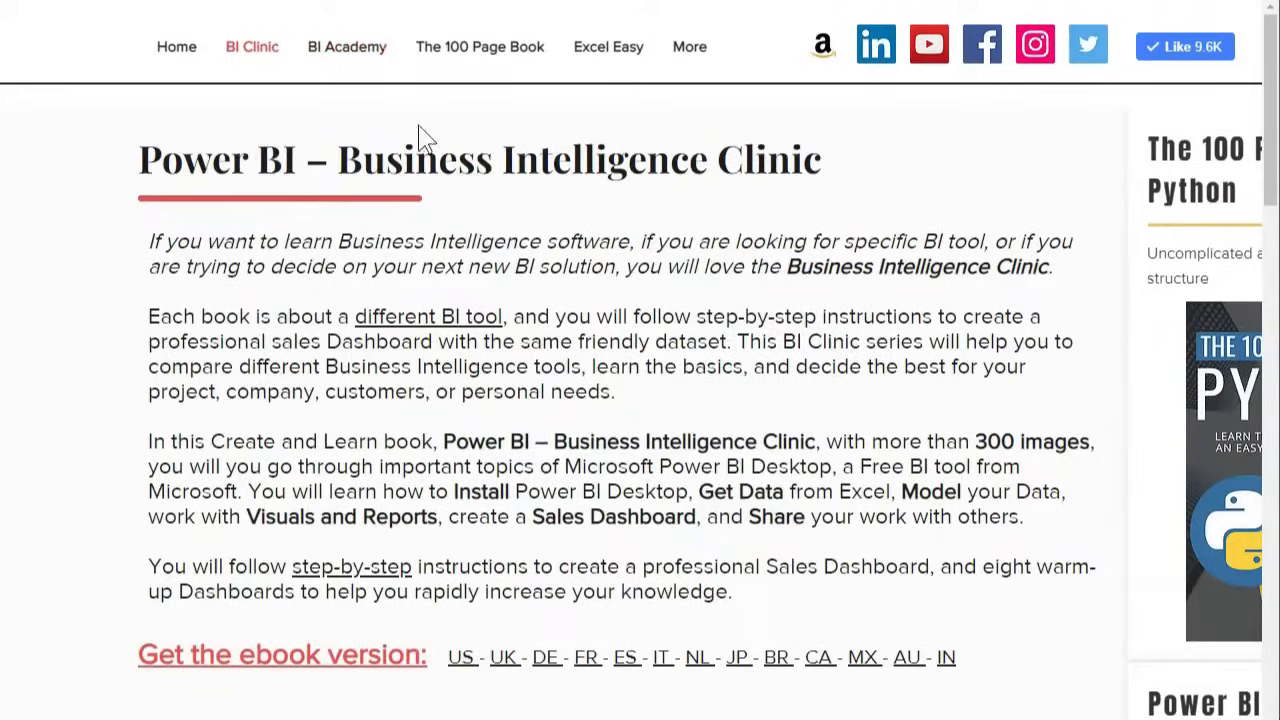
{"action": "scroll", "scroll_direction": "down", "scroll_amount": 3}
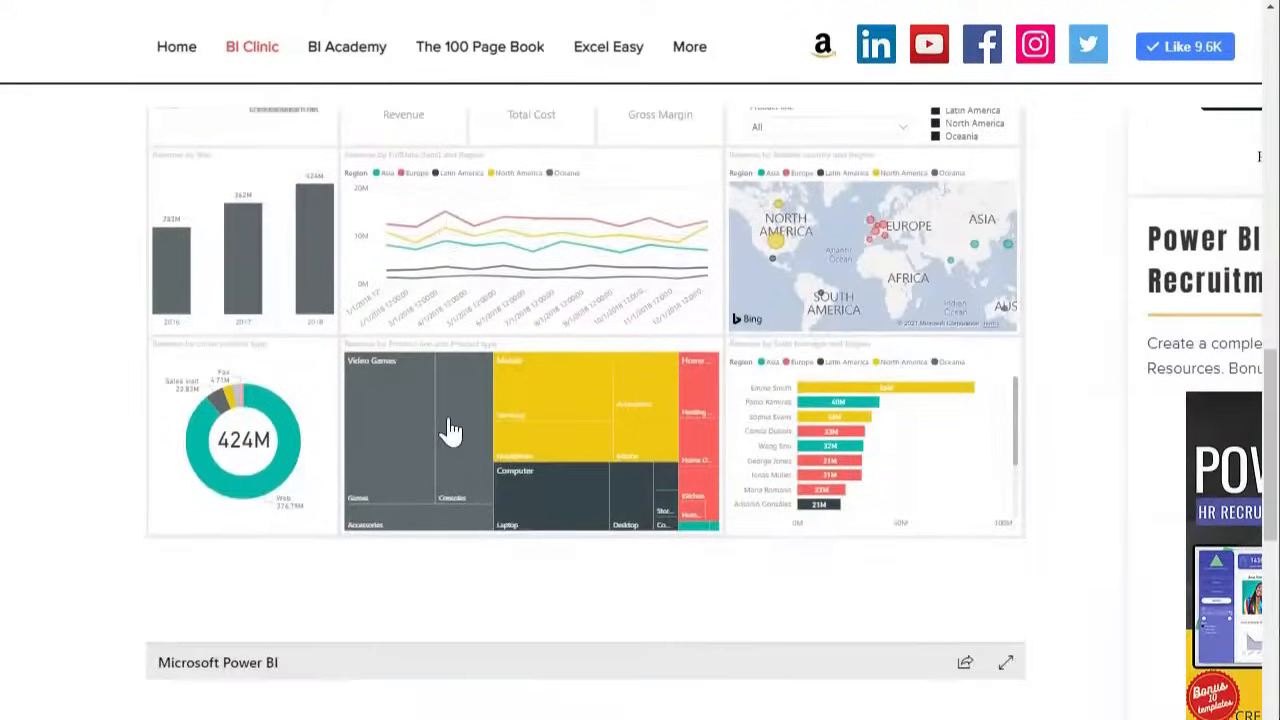
{"action": "left_click", "coordinate": [1005, 661]}
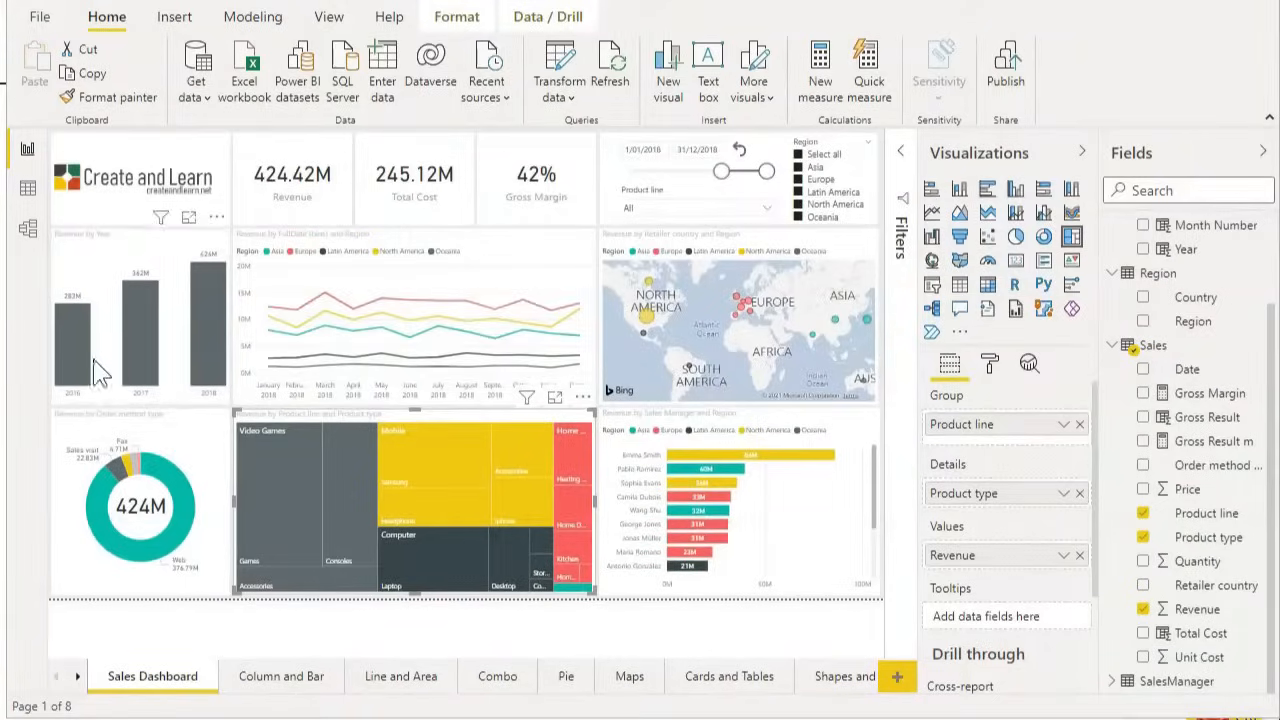
{"action": "left_click", "coordinate": [28, 228]}
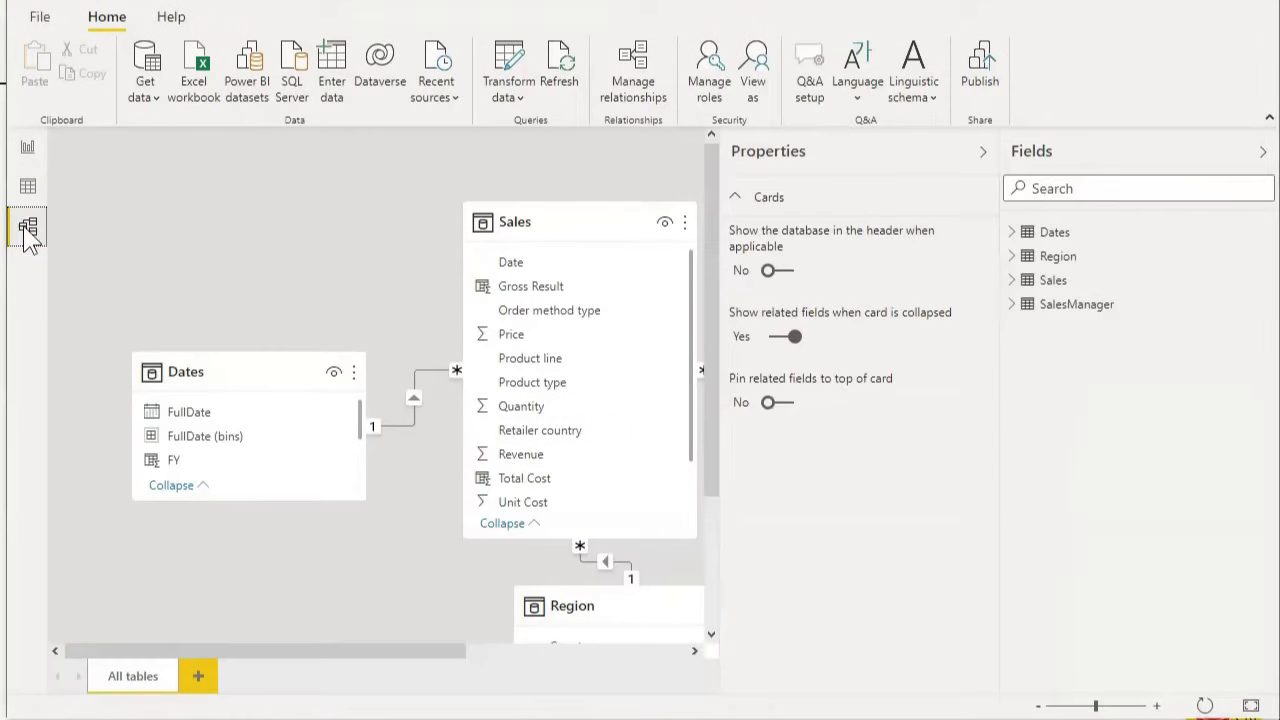
{"action": "left_click", "coordinate": [28, 185]}
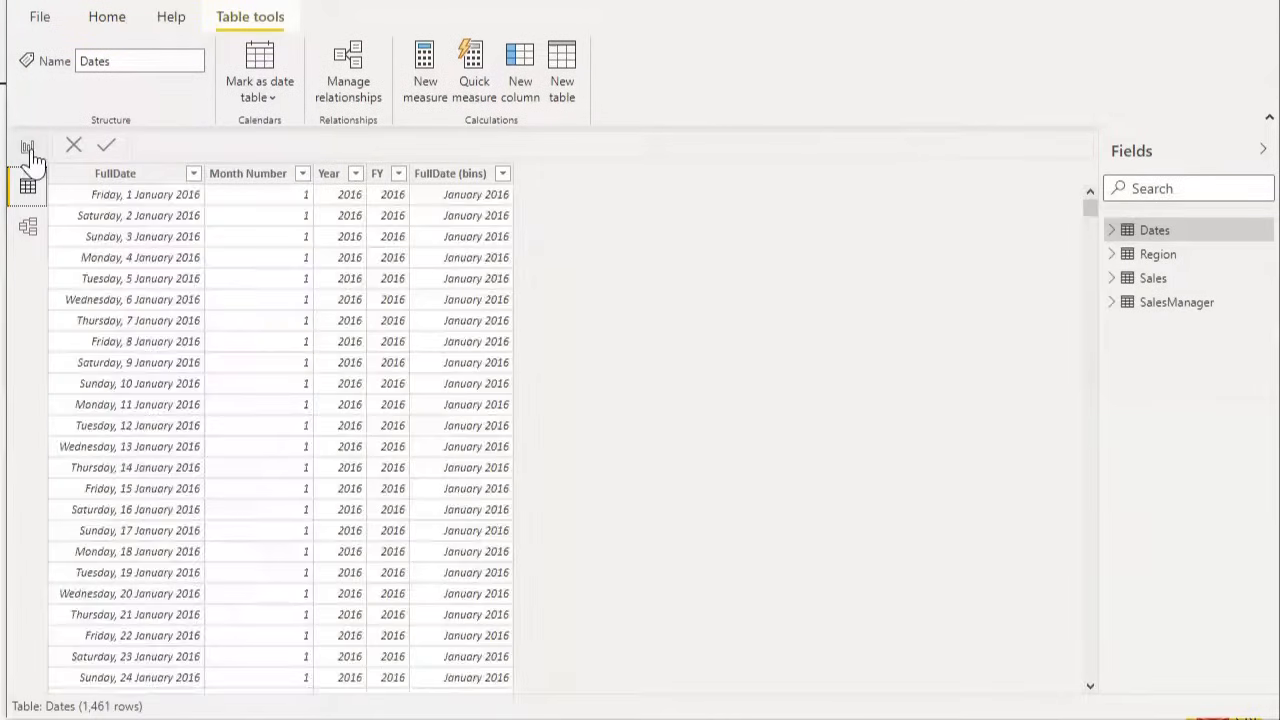
{"action": "left_click", "coordinate": [27, 148]}
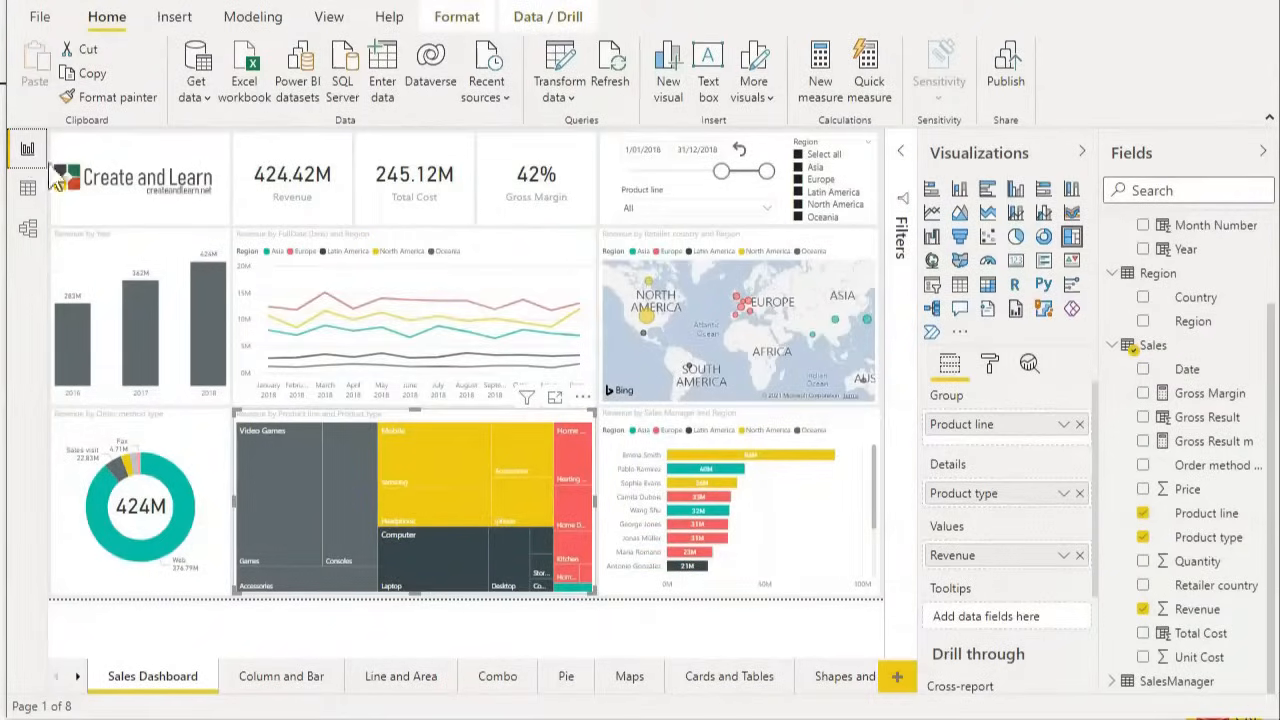